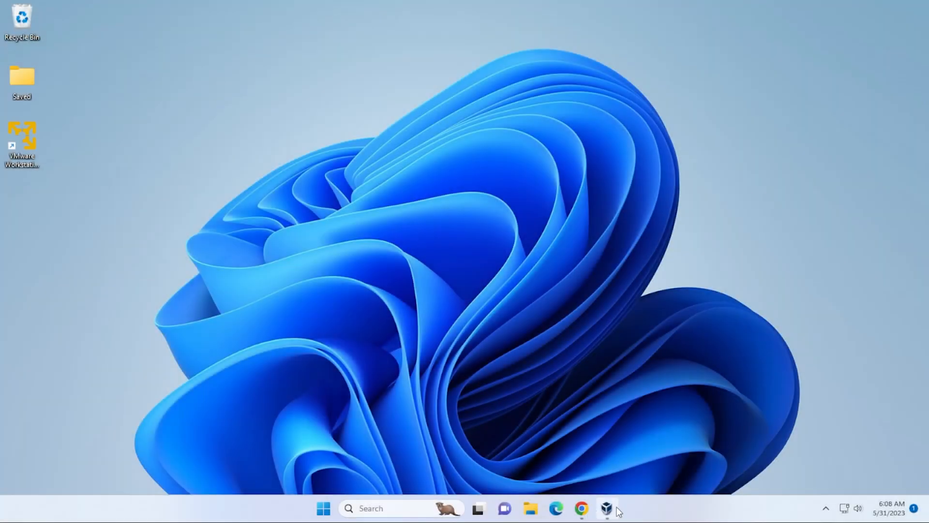
- Set aside the VirtualBox manager and open the Kali website's download page in the browser
{"action": "left_click", "coordinate": [606, 509]}
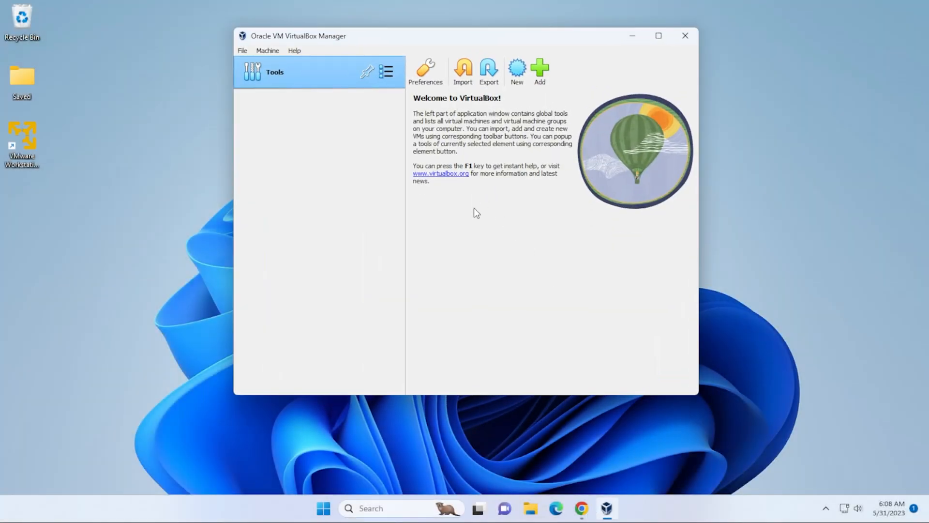
{"action": "mouse_move", "coordinate": [562, 285]}
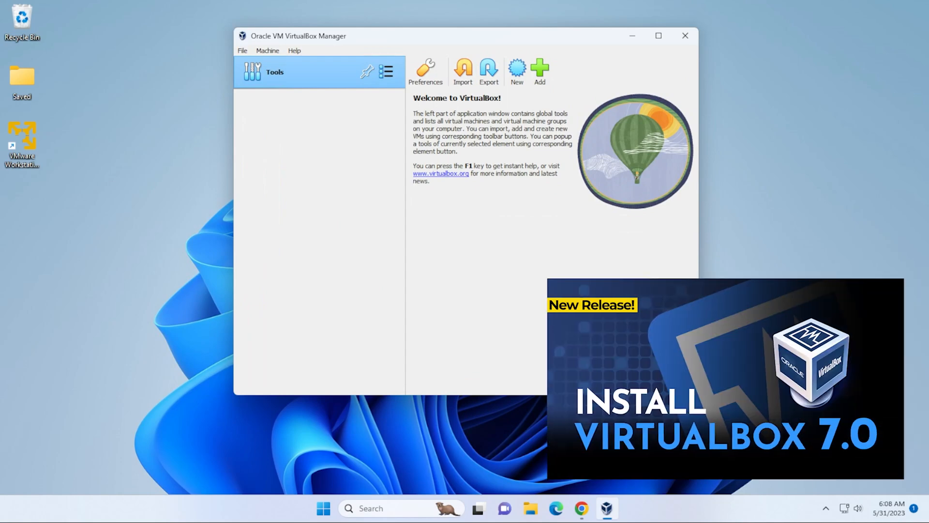
{"action": "left_click", "coordinate": [684, 35]}
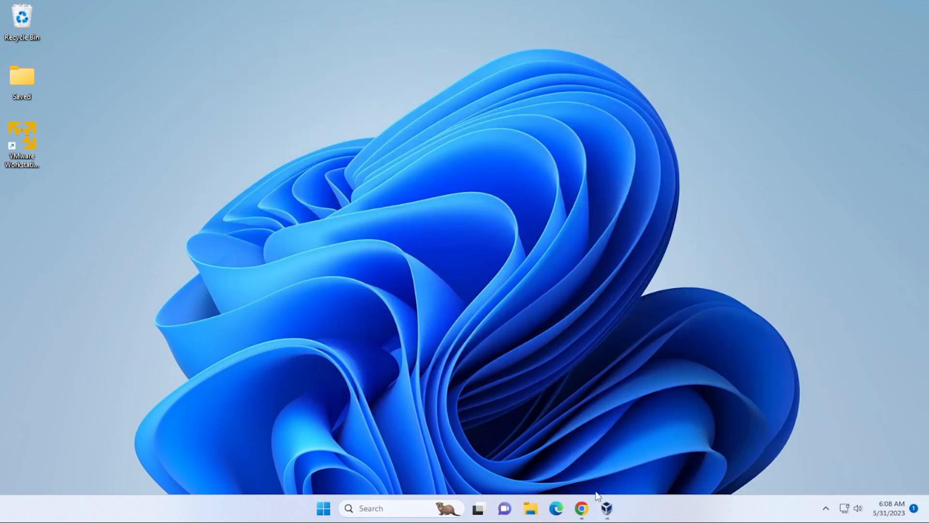
{"action": "left_click", "coordinate": [580, 508]}
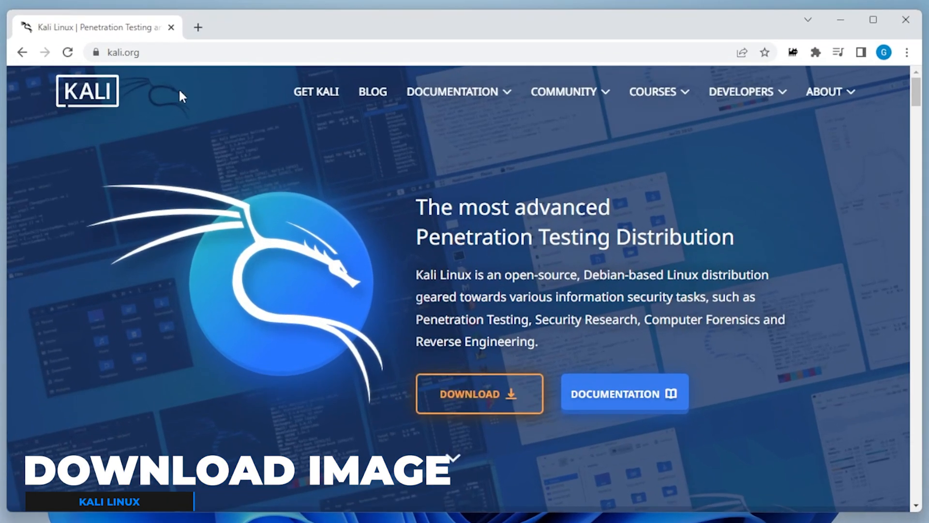
{"action": "mouse_move", "coordinate": [349, 210]}
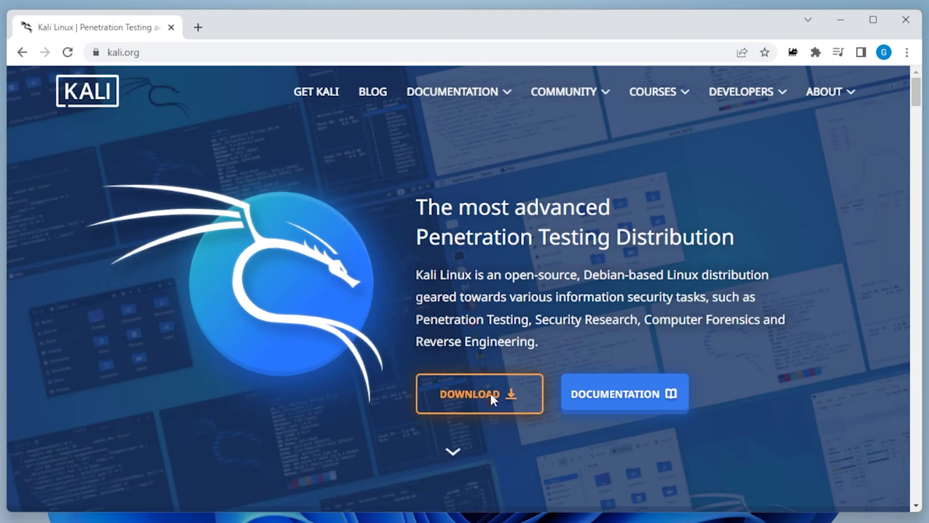
{"action": "left_click", "coordinate": [478, 393]}
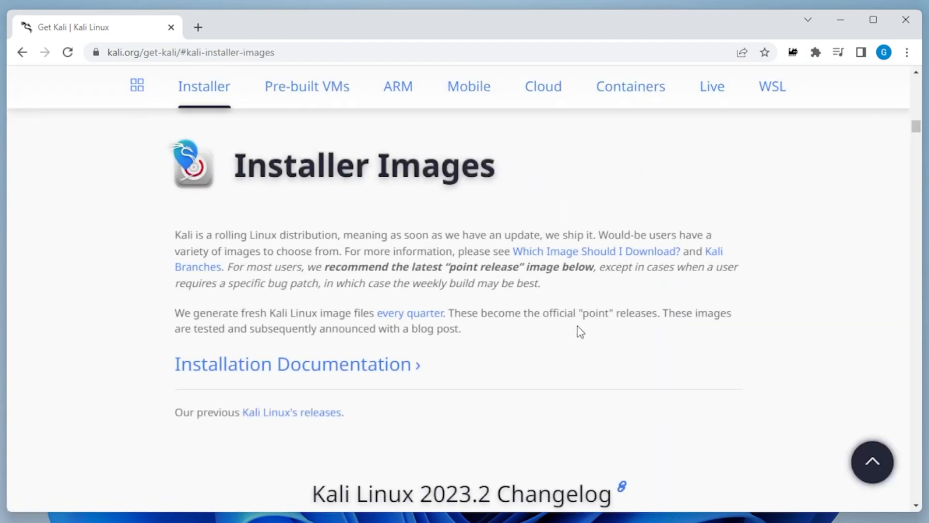
- Download the recommended 64-bit Kali Linux 2023.2 installer ISO
{"action": "scroll", "scroll_direction": "down", "scroll_amount": 3}
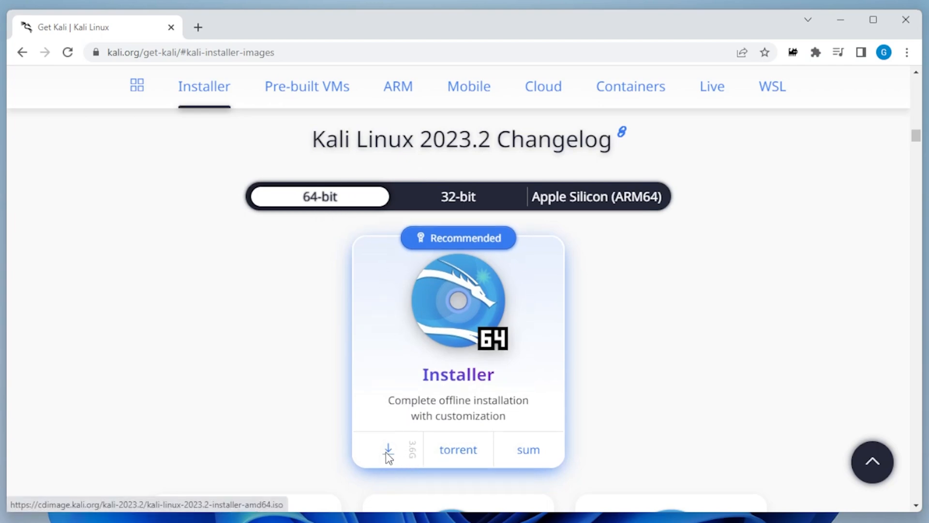
{"action": "left_click", "coordinate": [388, 449]}
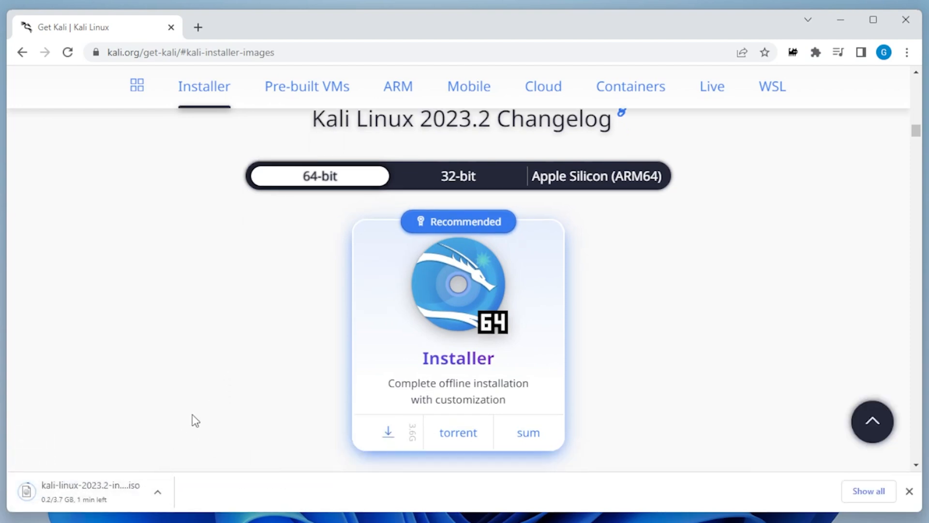
{"action": "mouse_move", "coordinate": [202, 412]}
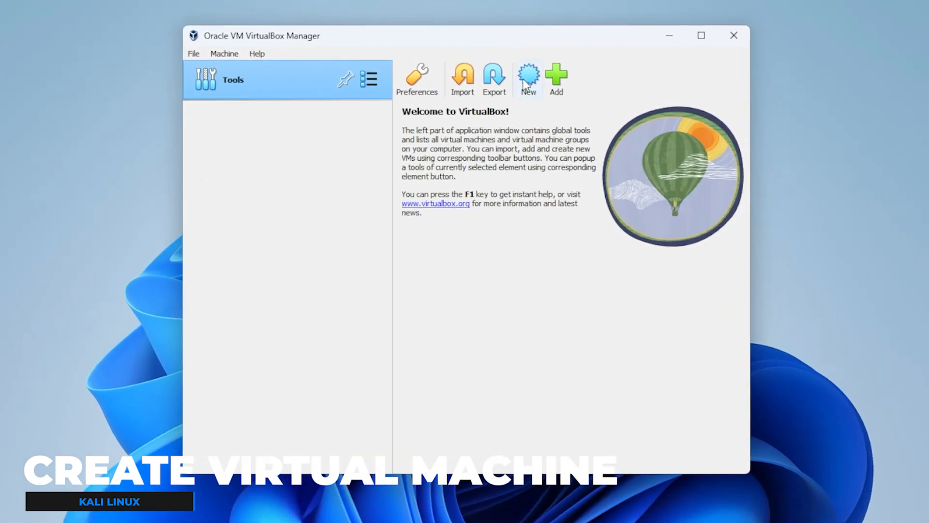
- Start a new VM in Expert Mode named KaliLinux2023.2, with Linux as its type
{"action": "left_click", "coordinate": [527, 79]}
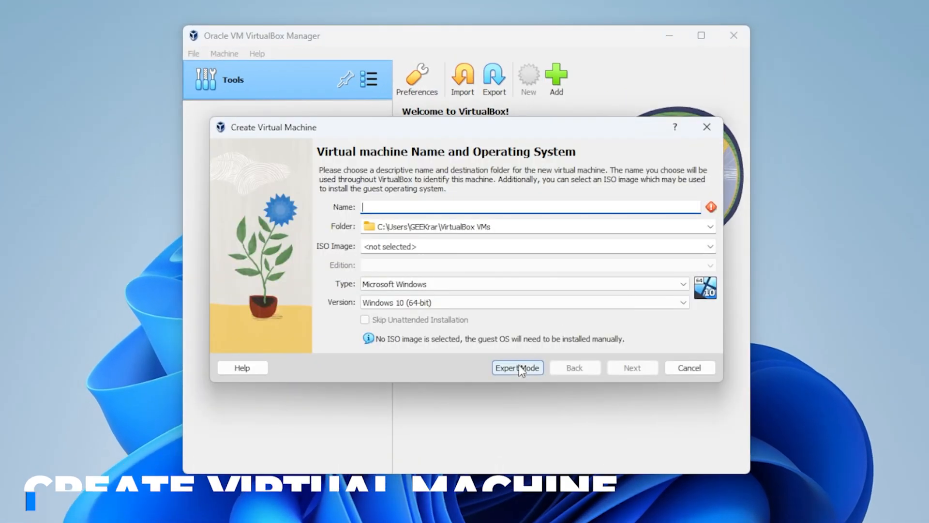
{"action": "left_click", "coordinate": [516, 367]}
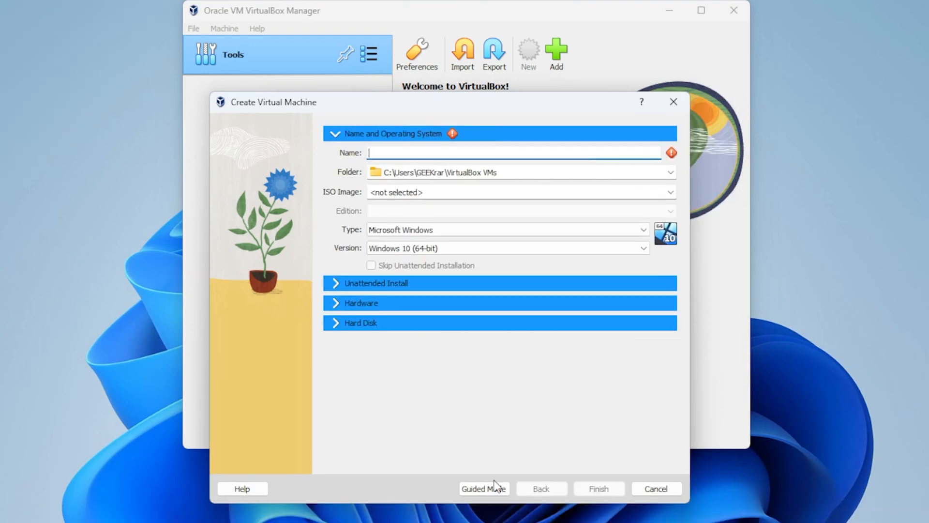
{"action": "type", "text": "KaliLinux2023.2"}
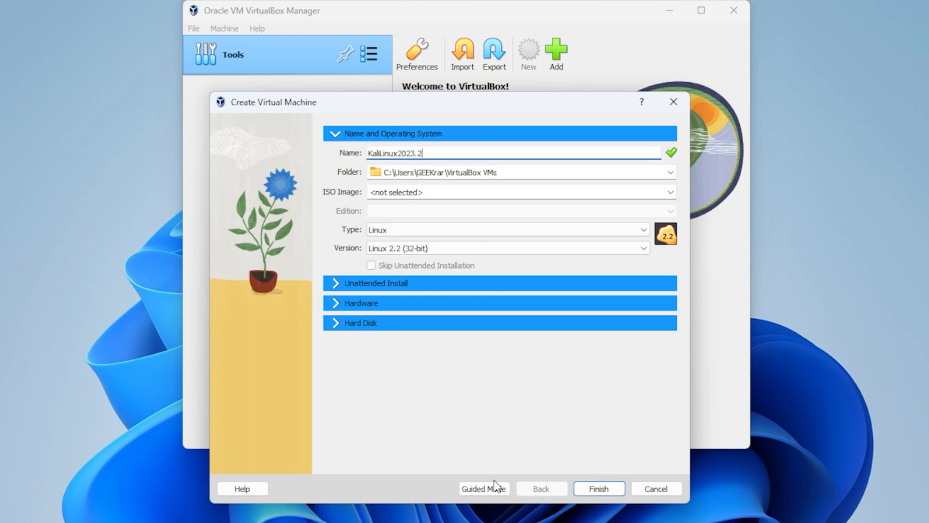
{"action": "mouse_move", "coordinate": [478, 182]}
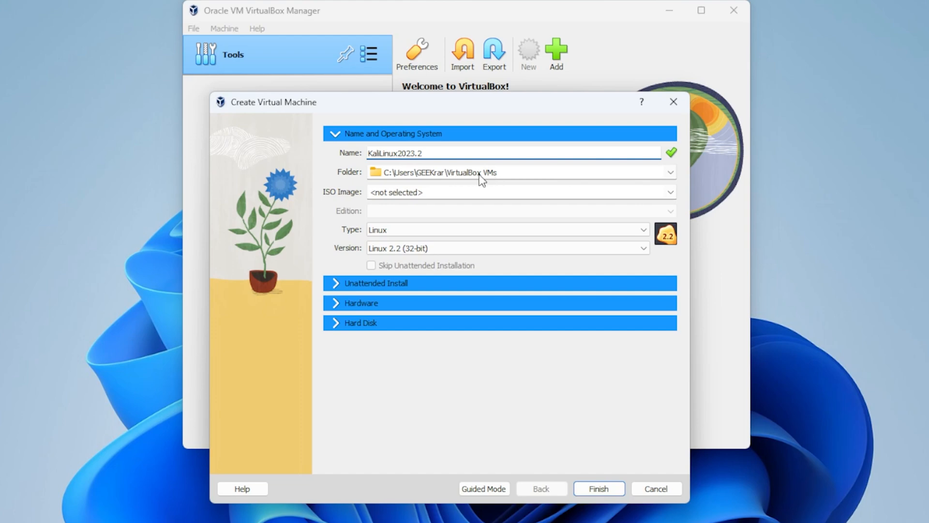
{"action": "mouse_move", "coordinate": [480, 178]}
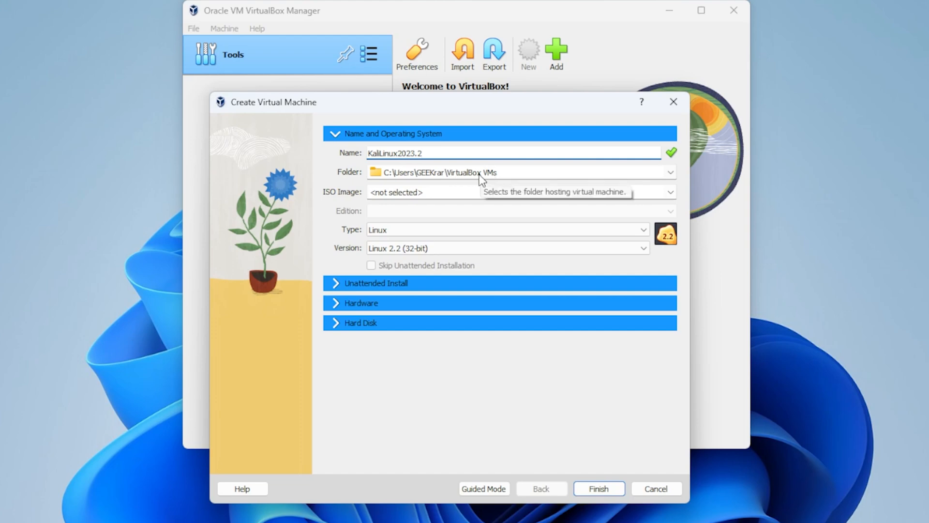
{"action": "mouse_move", "coordinate": [671, 191]}
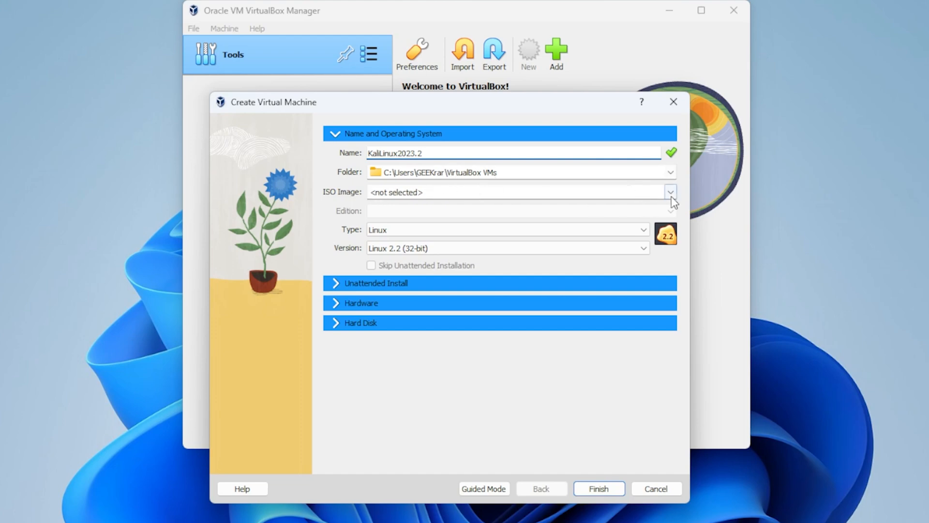
- Attach the kali-linux-2023.2-installer-amd64 ISO and set the version to Debian (64-bit)
{"action": "left_click", "coordinate": [671, 191]}
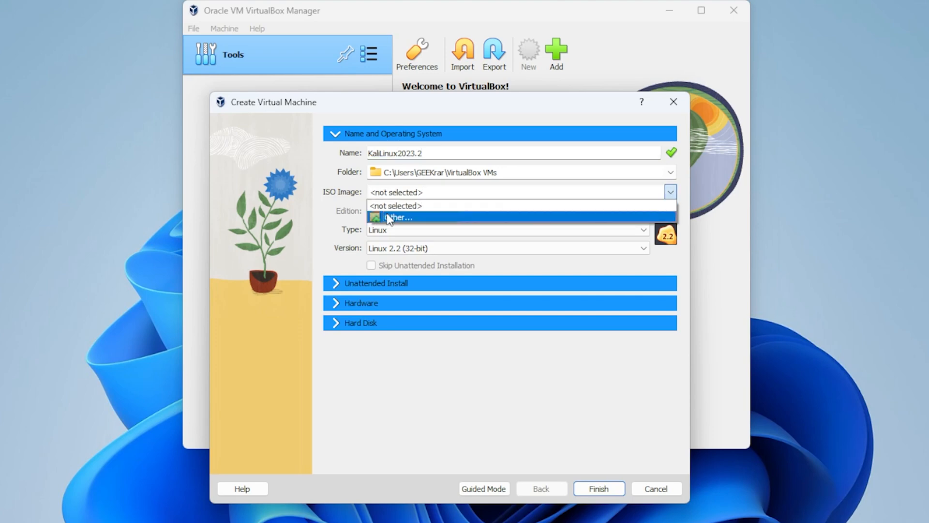
{"action": "left_click", "coordinate": [398, 217]}
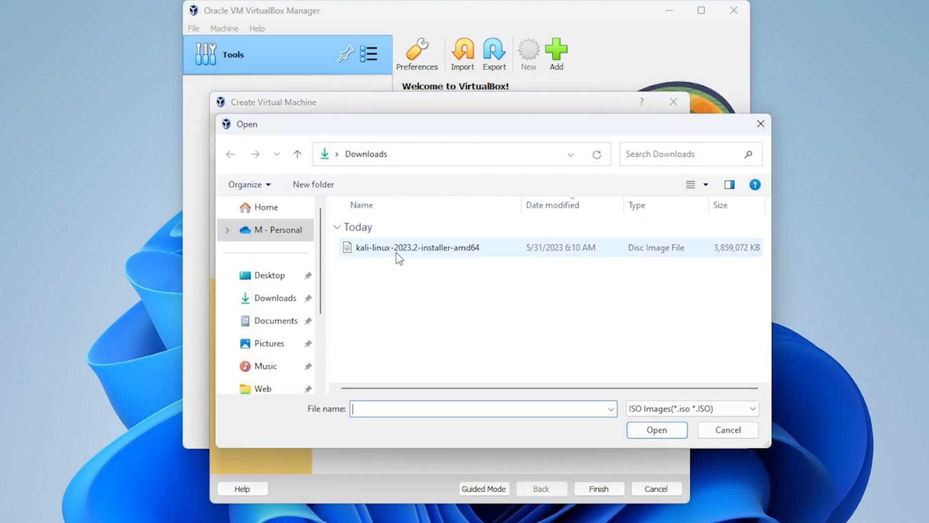
{"action": "left_click", "coordinate": [417, 247]}
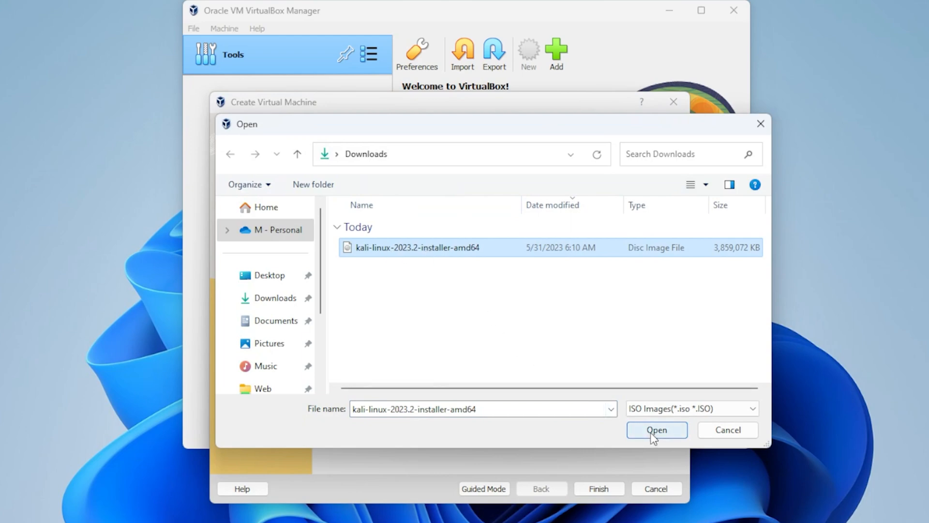
{"action": "left_click", "coordinate": [656, 429]}
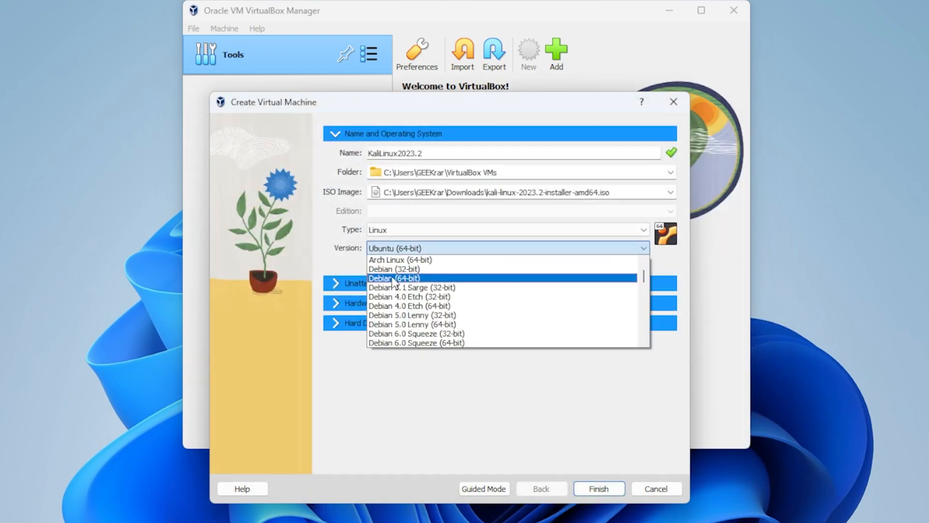
{"action": "left_click", "coordinate": [393, 277]}
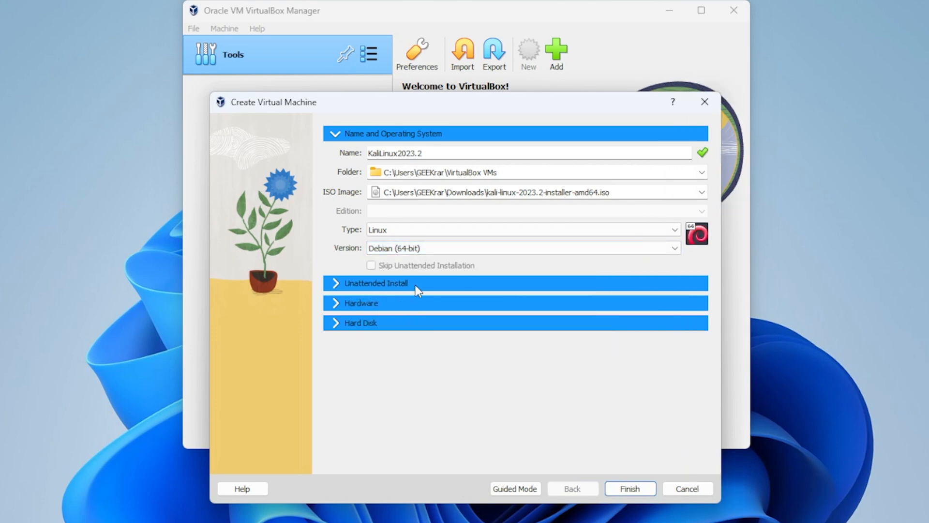
{"action": "mouse_move", "coordinate": [336, 308]}
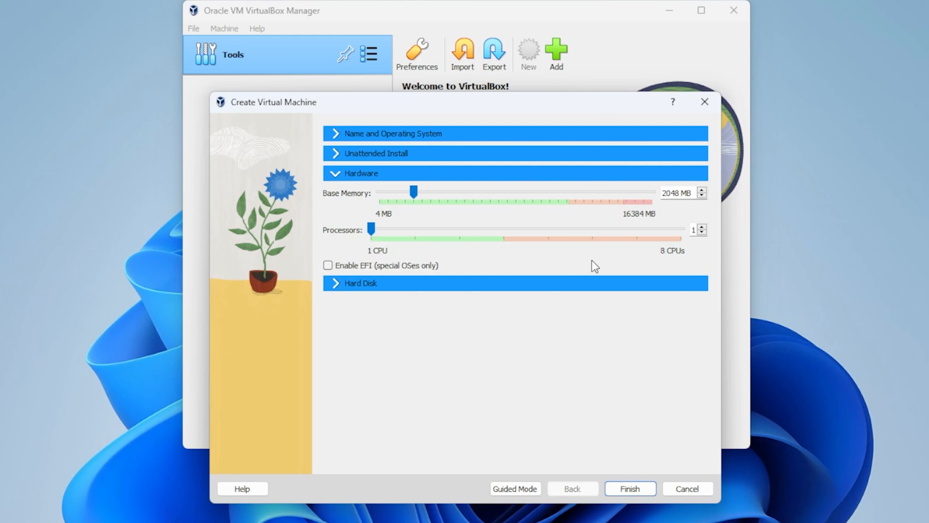
{"action": "mouse_move", "coordinate": [679, 206]}
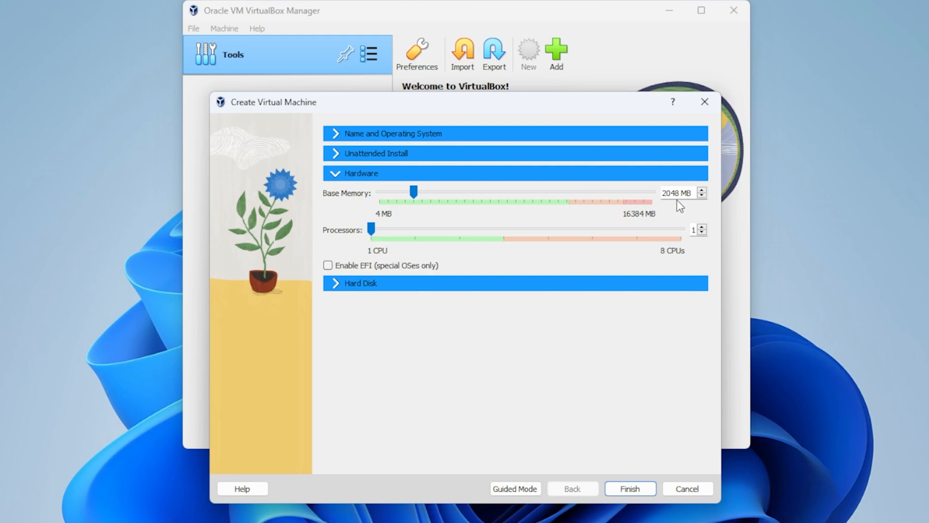
{"action": "mouse_move", "coordinate": [446, 256]}
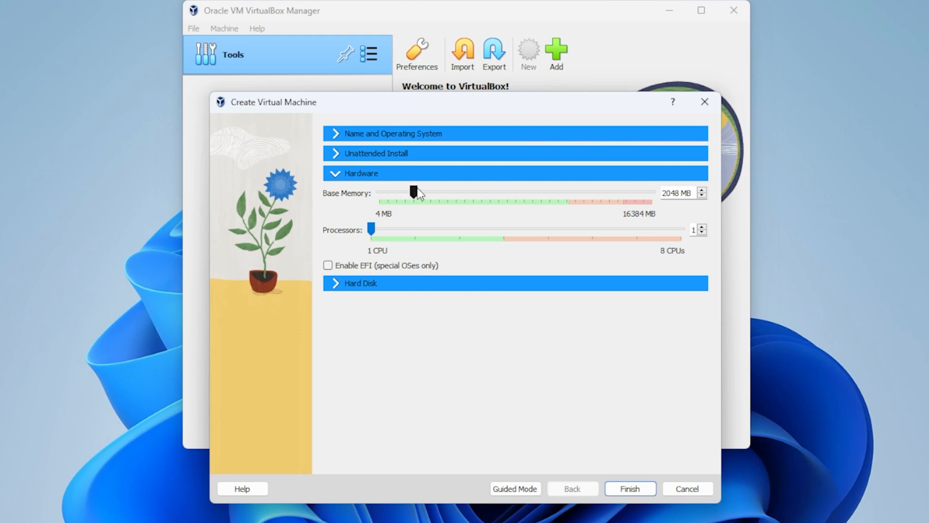
- Set the VM's base memory to 4096 MB and processors to 2
{"action": "left_click_drag", "start_coordinate": [413, 191], "coordinate": [447, 192]}
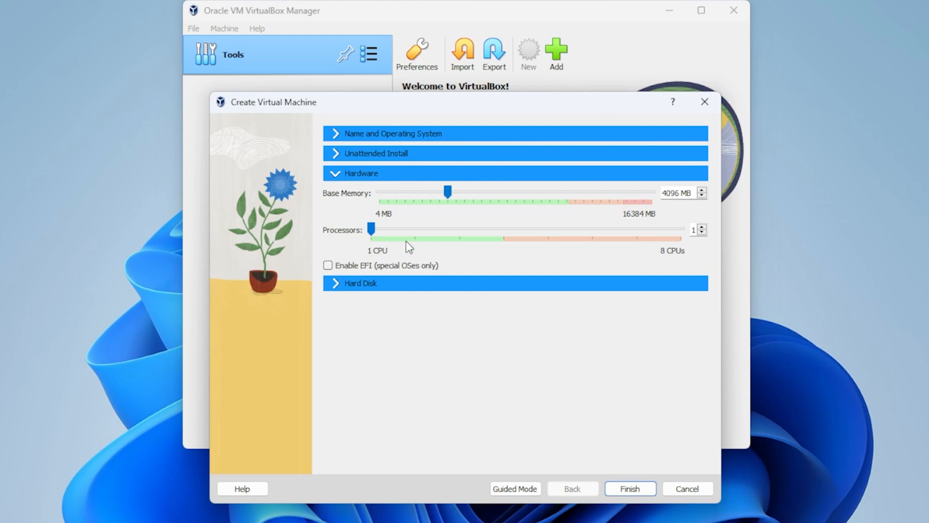
{"action": "left_click_drag", "start_coordinate": [371, 229], "coordinate": [499, 229]}
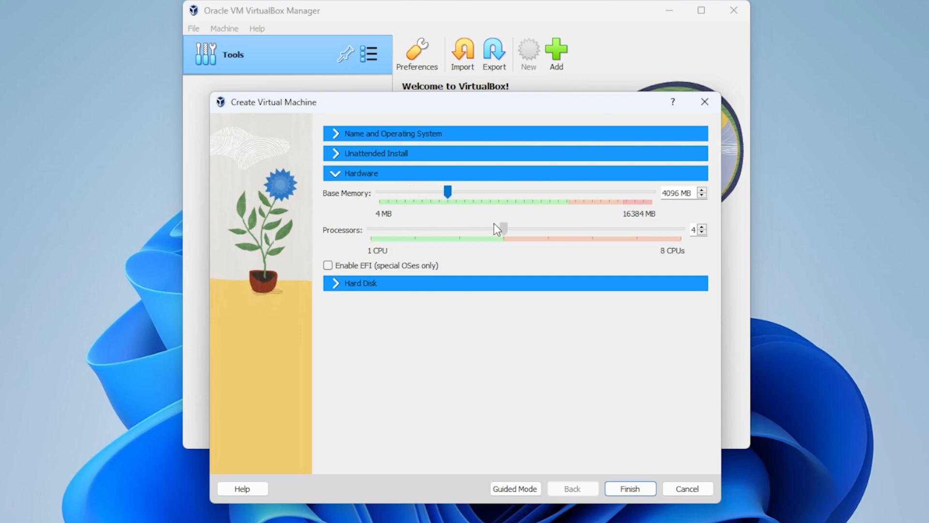
{"action": "left_click_drag", "start_coordinate": [503, 230], "coordinate": [415, 230]}
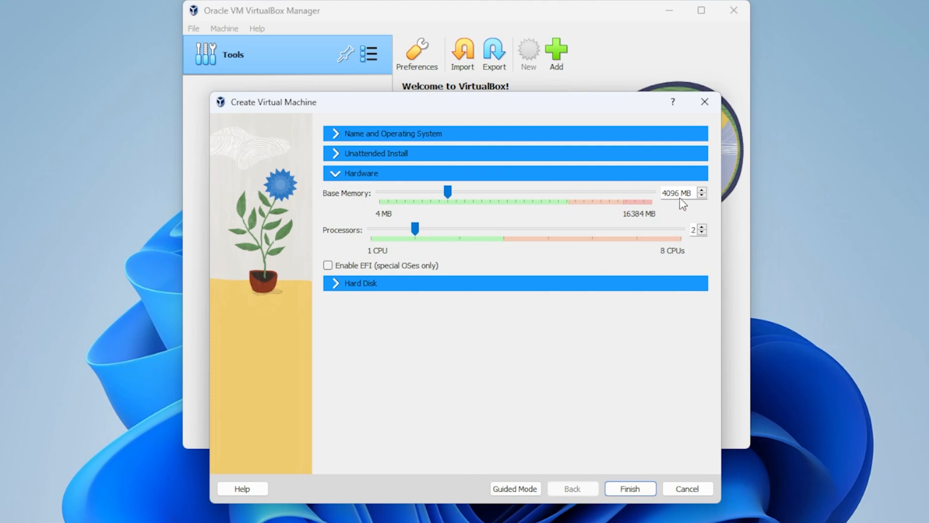
{"action": "mouse_move", "coordinate": [353, 302]}
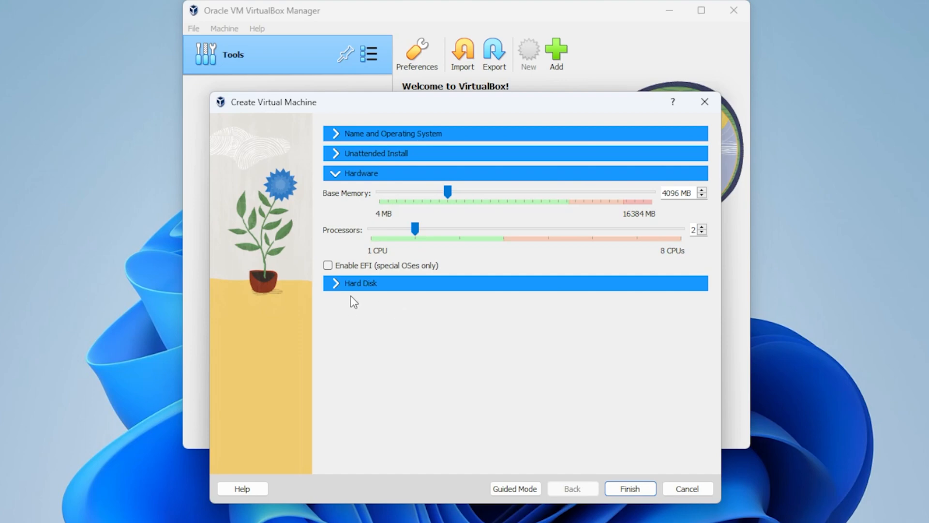
- Keep a new 20.00 GB VDI hard disk and finish creating the VM
{"action": "left_click", "coordinate": [360, 283]}
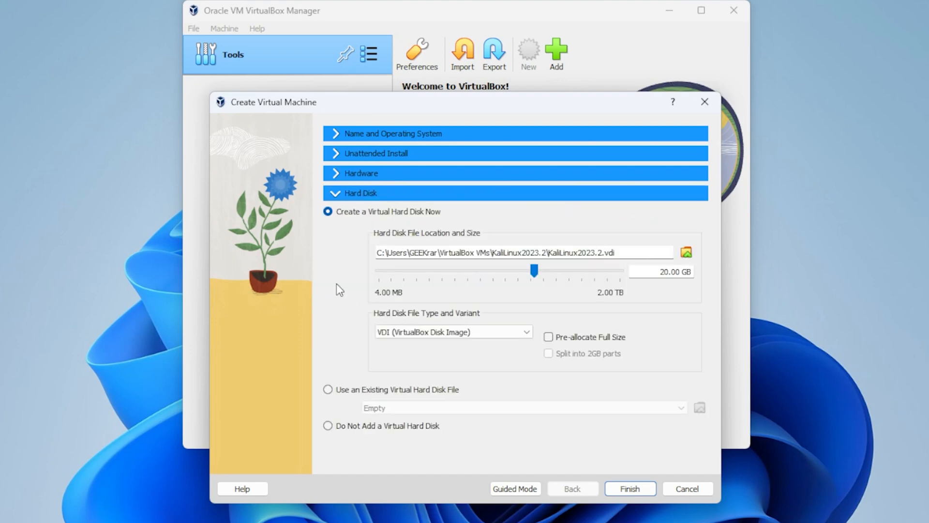
{"action": "mouse_move", "coordinate": [620, 256]}
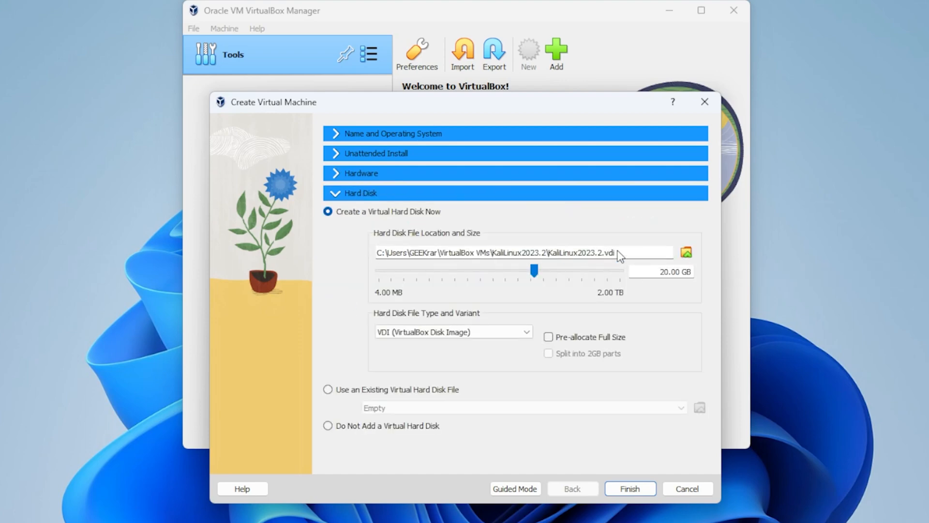
{"action": "mouse_move", "coordinate": [605, 261]}
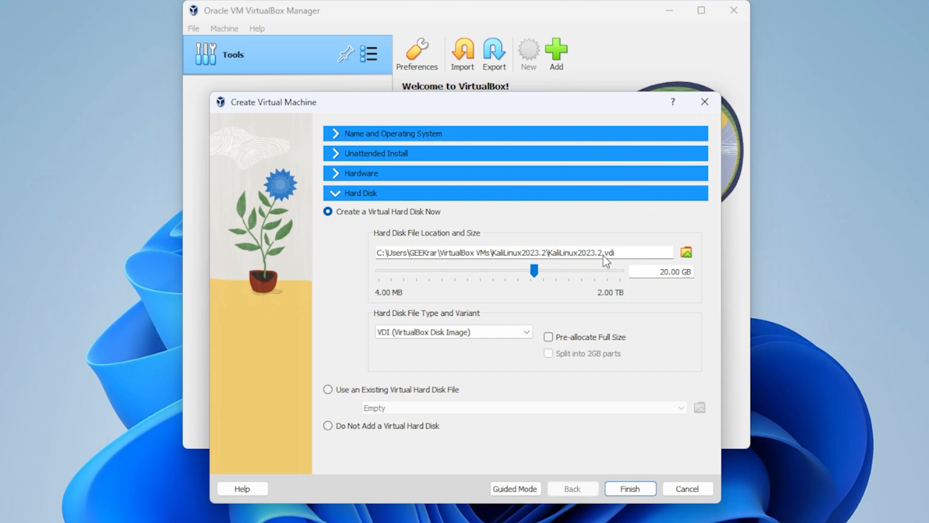
{"action": "mouse_move", "coordinate": [686, 251]}
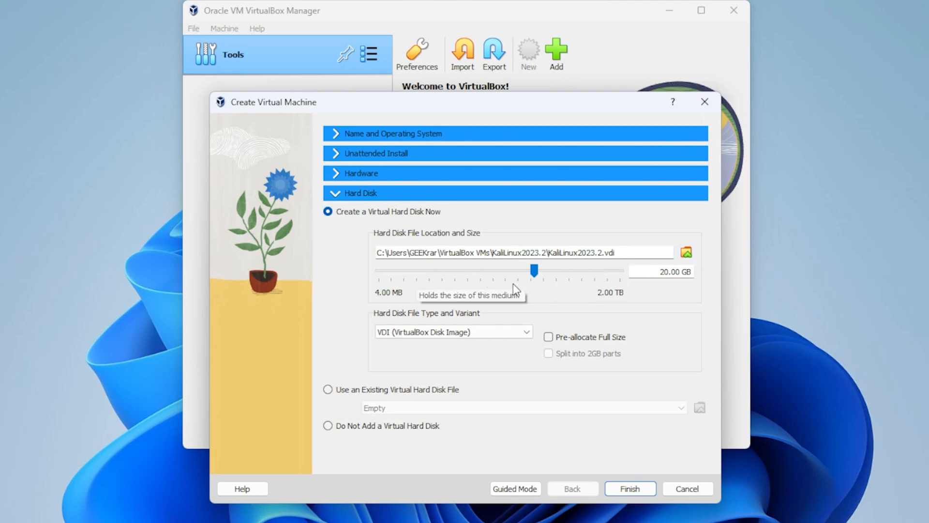
{"action": "mouse_move", "coordinate": [639, 291]}
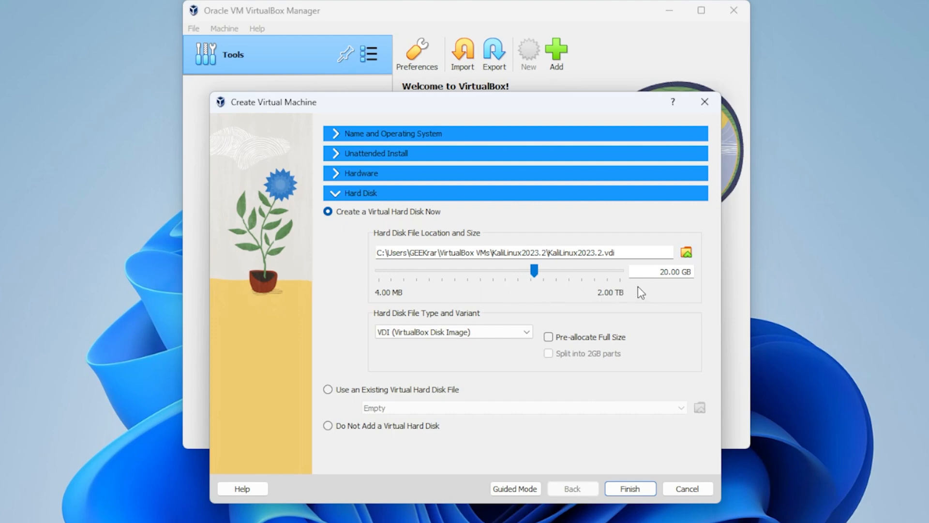
{"action": "mouse_move", "coordinate": [541, 361]}
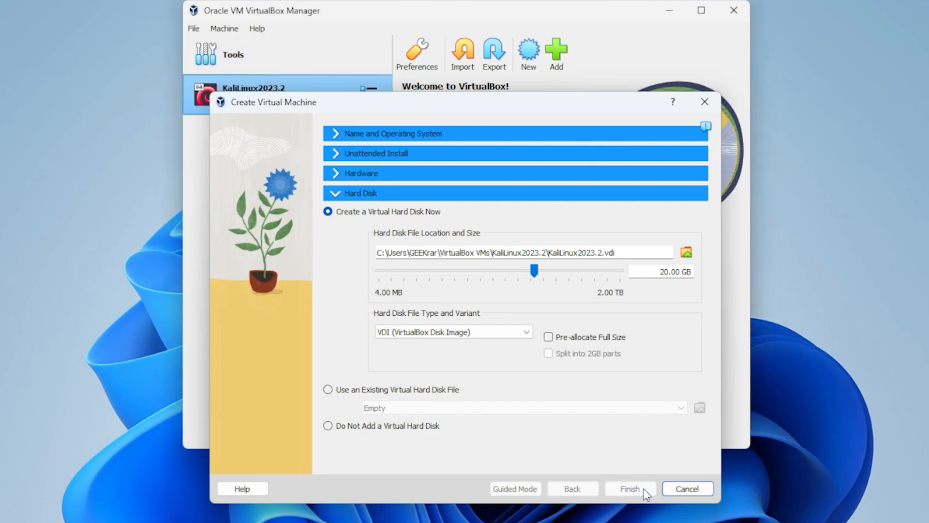
{"action": "left_click", "coordinate": [629, 488]}
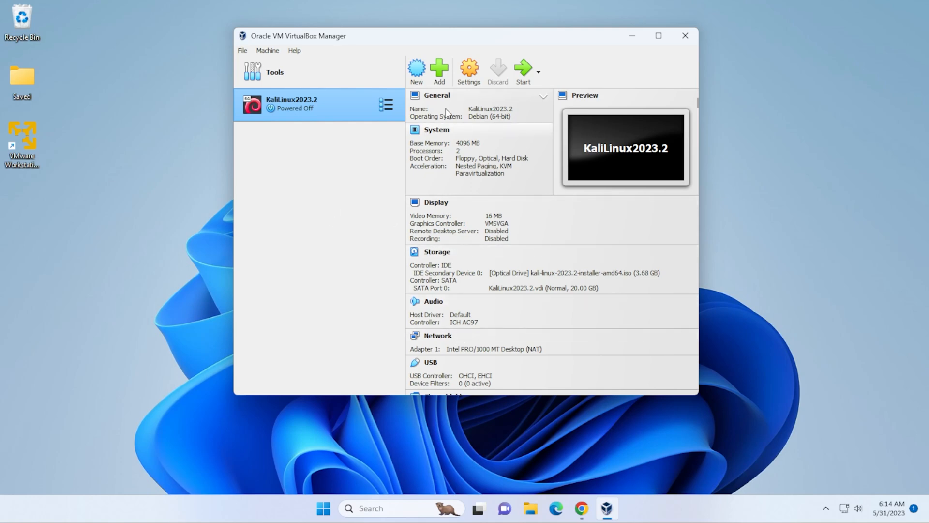
- Set video memory to 128 MB in Settings, review System tabs, and save
{"action": "left_click", "coordinate": [468, 71]}
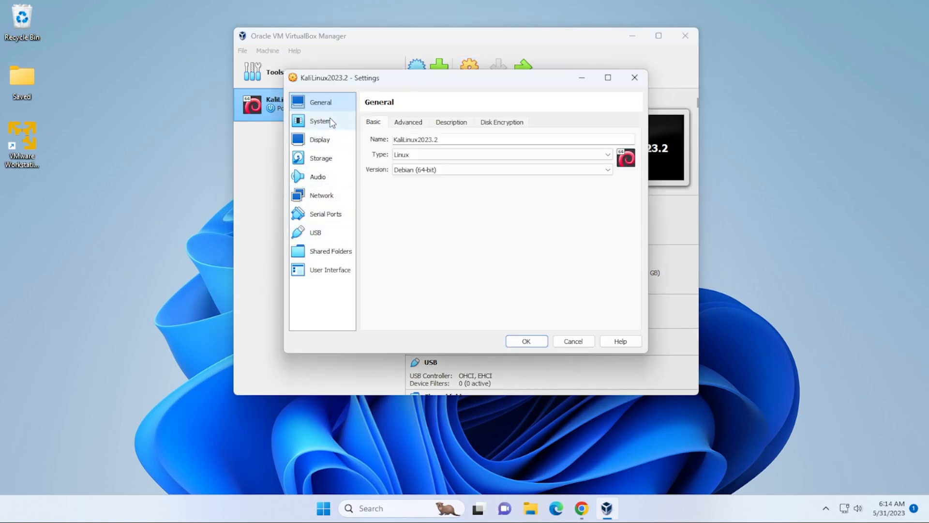
{"action": "left_click", "coordinate": [320, 140]}
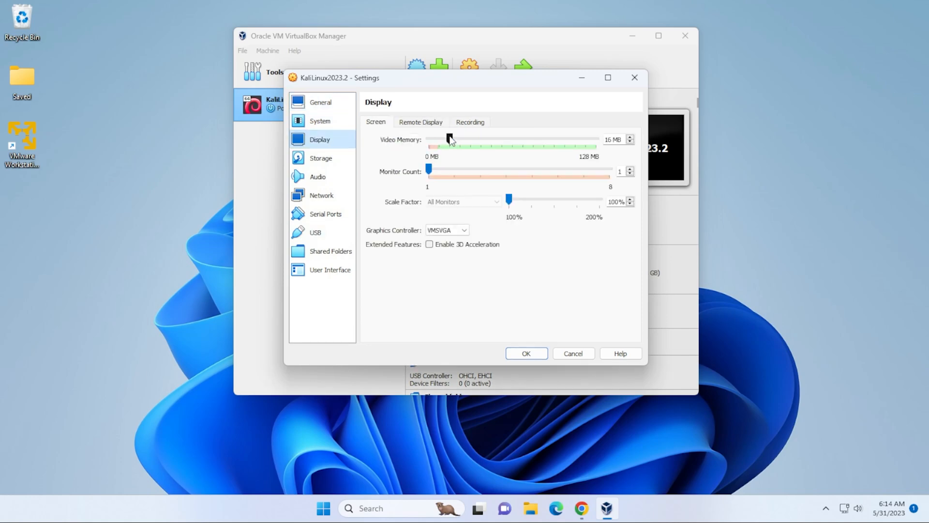
{"action": "left_click_drag", "start_coordinate": [449, 139], "coordinate": [595, 139]}
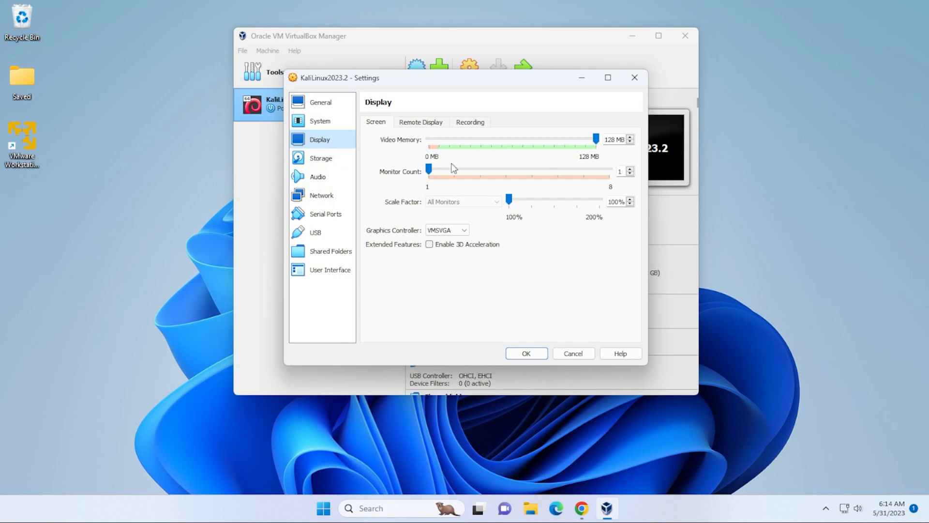
{"action": "left_click", "coordinate": [320, 121]}
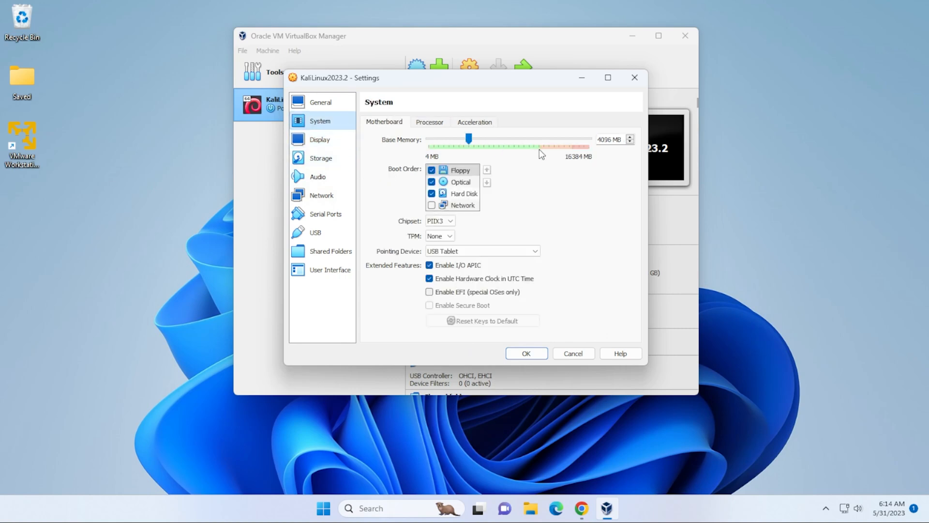
{"action": "left_click", "coordinate": [429, 122]}
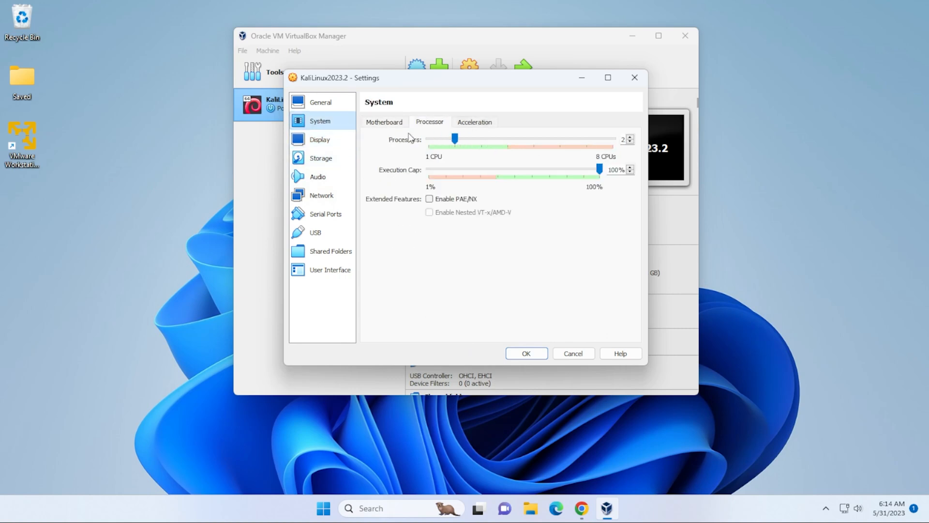
{"action": "mouse_move", "coordinate": [492, 275]}
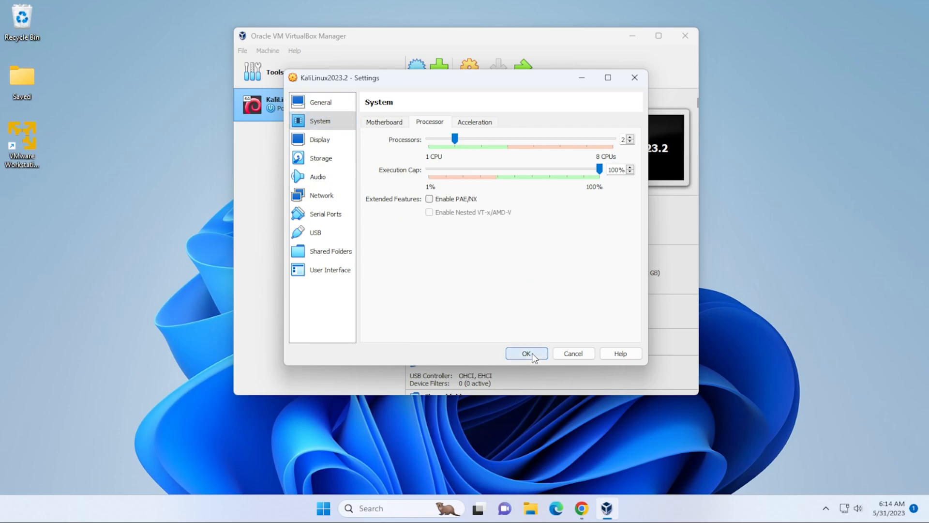
{"action": "left_click", "coordinate": [526, 353]}
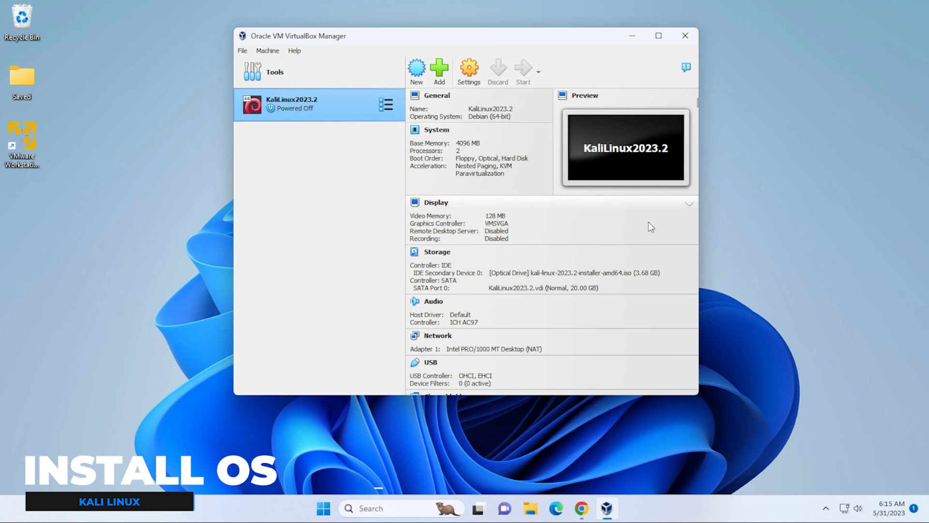
- Boot the VM and choose English, United States and American English keymap
{"action": "left_click", "coordinate": [522, 71]}
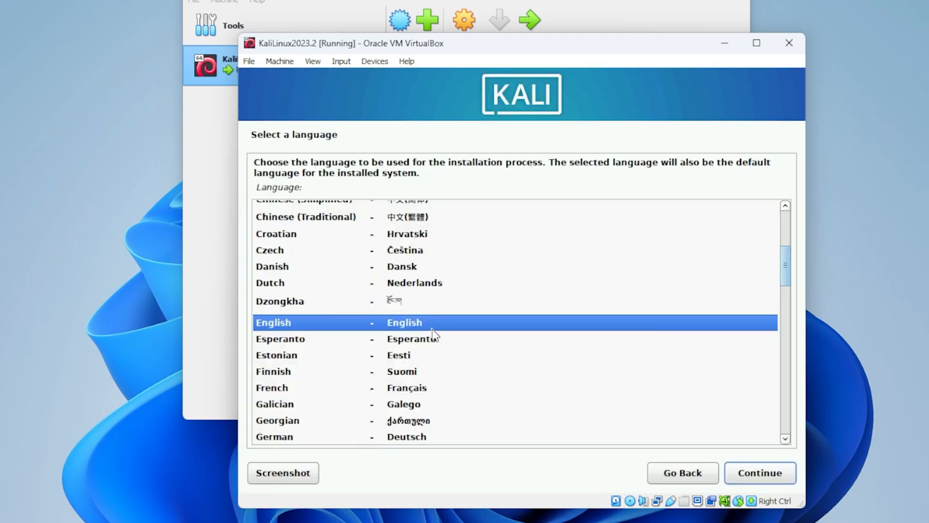
{"action": "left_click", "coordinate": [760, 473]}
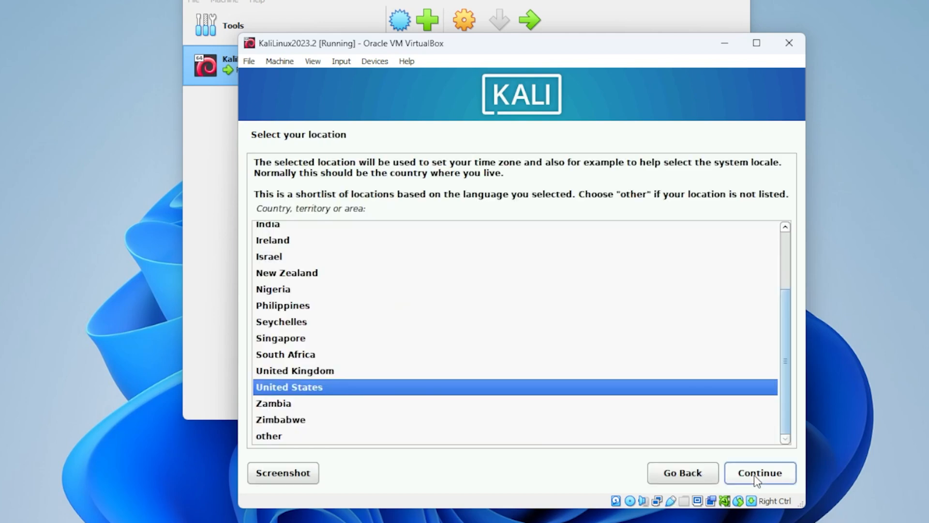
{"action": "left_click", "coordinate": [759, 473]}
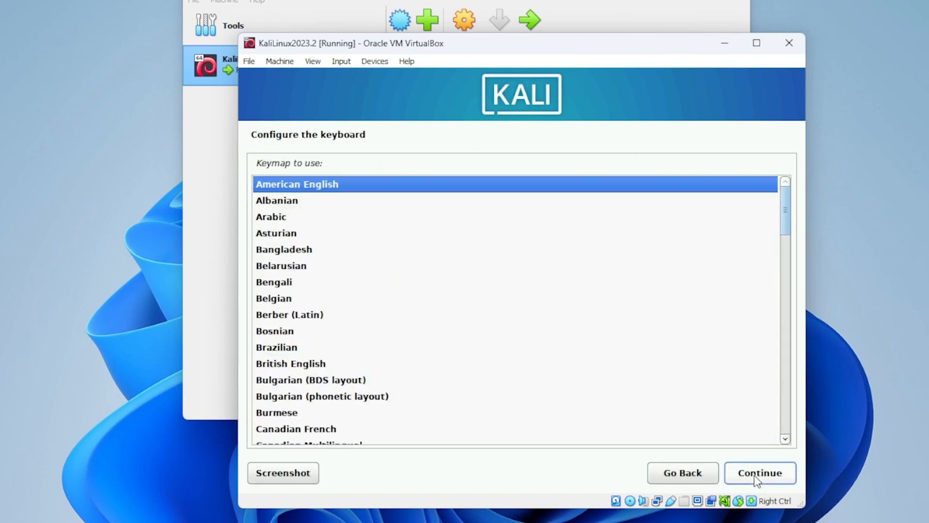
{"action": "left_click", "coordinate": [759, 473]}
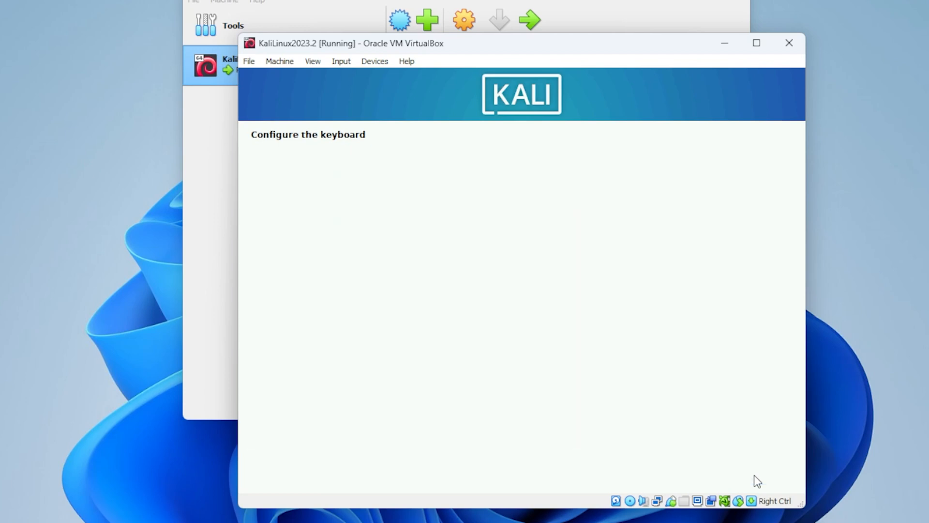
- Keep hostname 'kali' and leave the domain name blank
{"action": "left_click", "coordinate": [759, 473]}
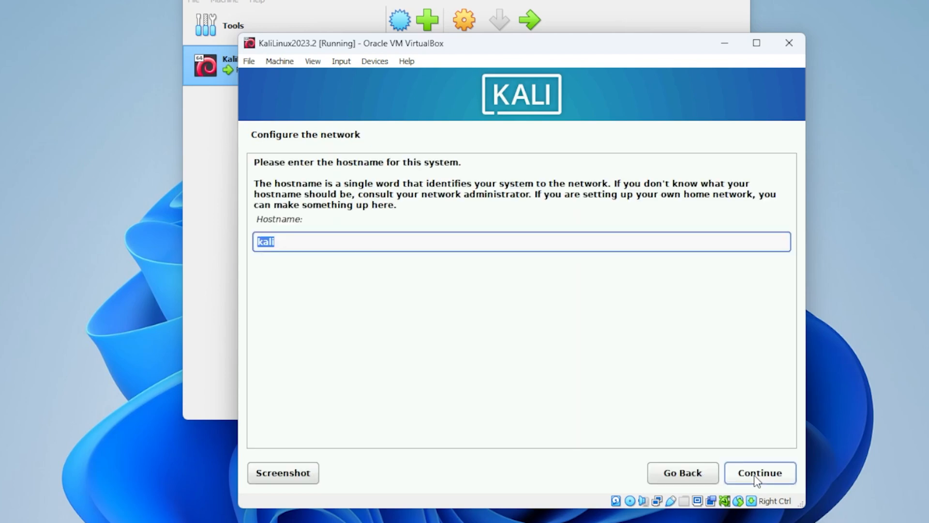
{"action": "left_click", "coordinate": [760, 473]}
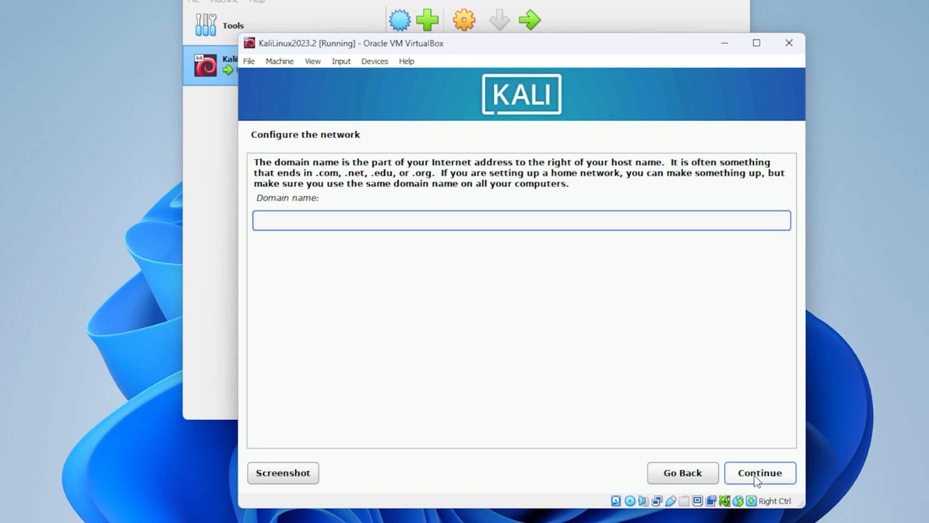
{"action": "left_click", "coordinate": [760, 473]}
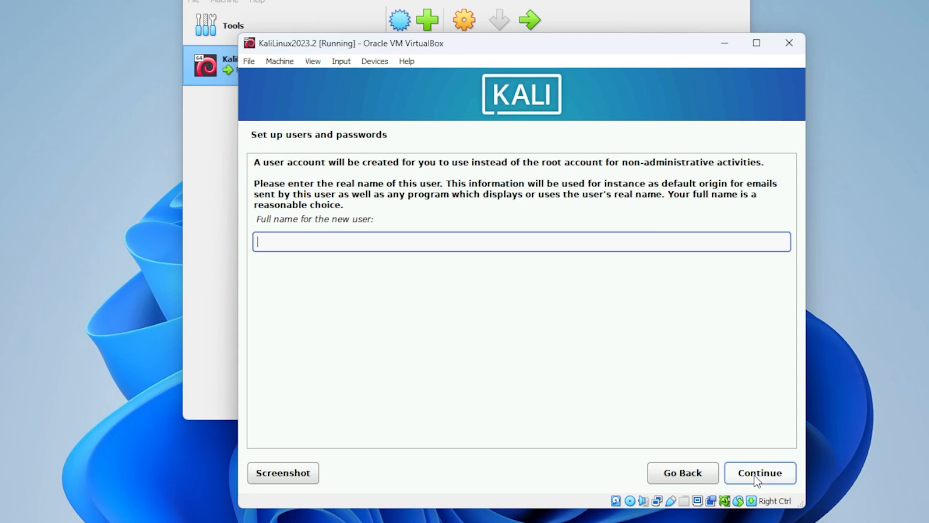
- Create user 'geekrar' with the suggested username and a password
{"action": "type", "text": "geekrar"}
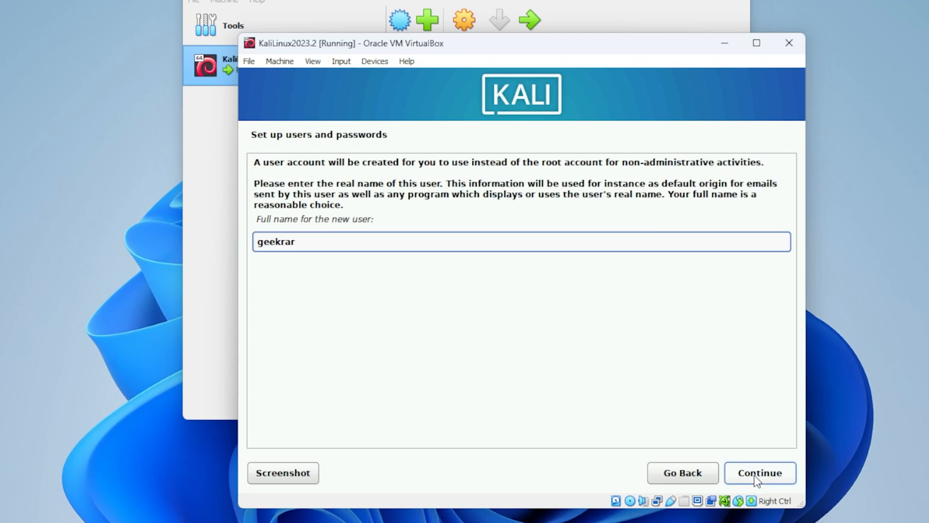
{"action": "left_click", "coordinate": [759, 473]}
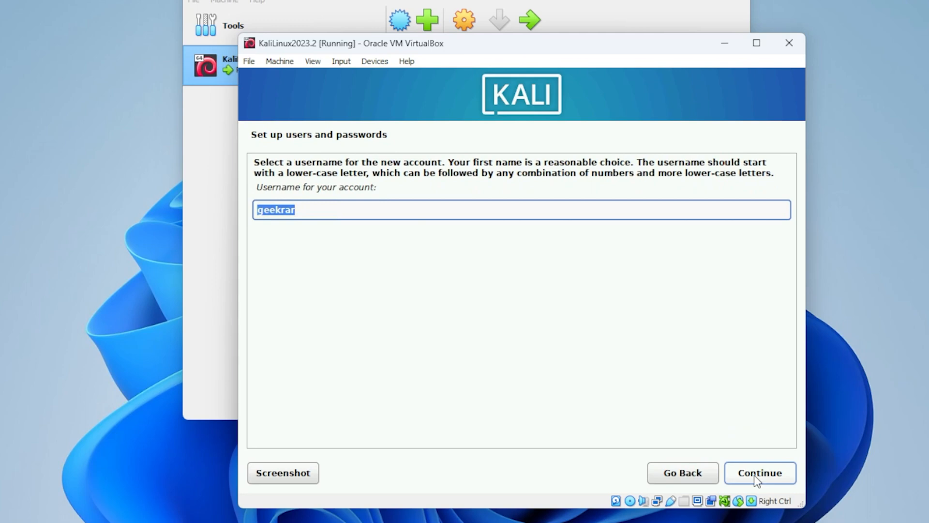
{"action": "left_click", "coordinate": [760, 473]}
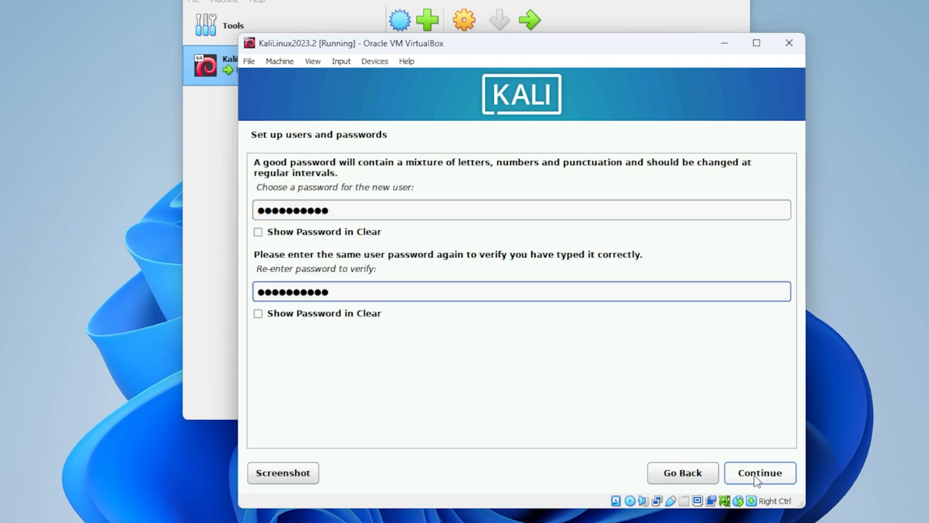
{"action": "left_click", "coordinate": [760, 472]}
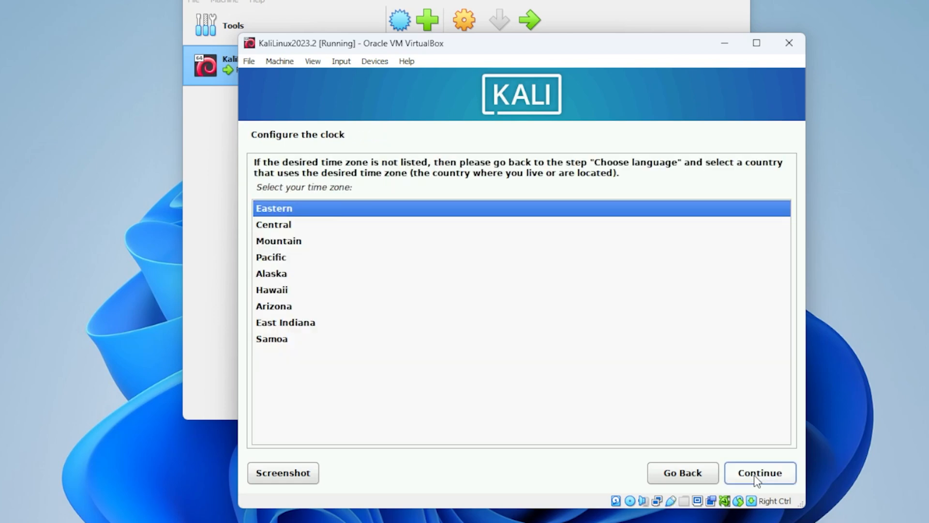
- Keep Eastern time and partition the 21.5 GB disk guided, all files in one partition
{"action": "left_click", "coordinate": [760, 472]}
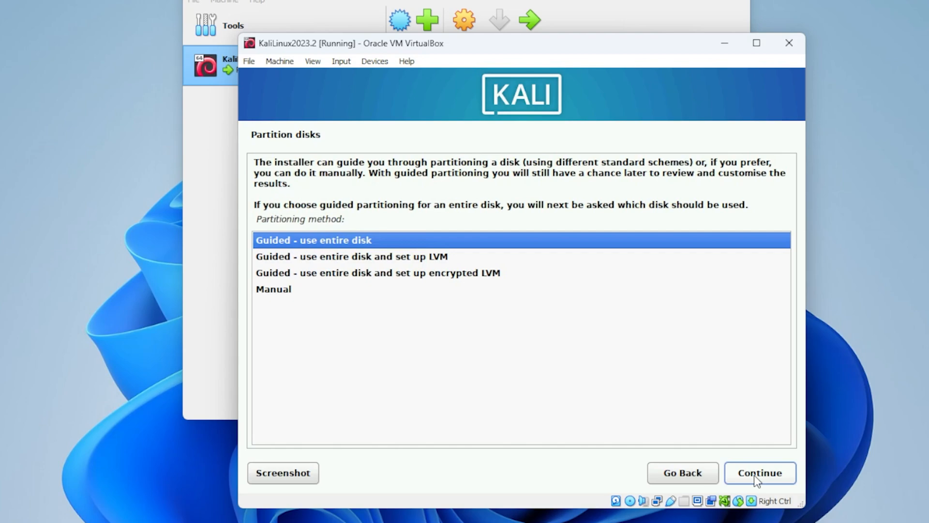
{"action": "left_click", "coordinate": [760, 472]}
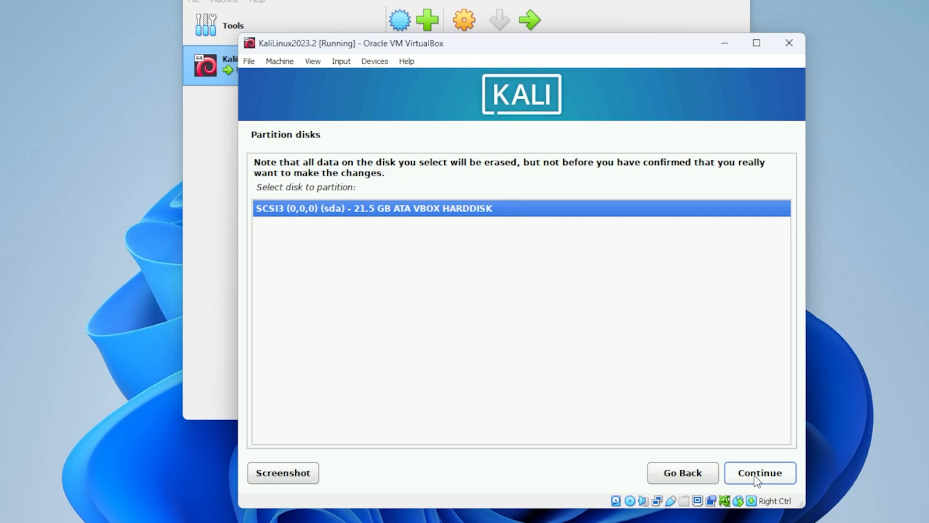
{"action": "left_click", "coordinate": [760, 472]}
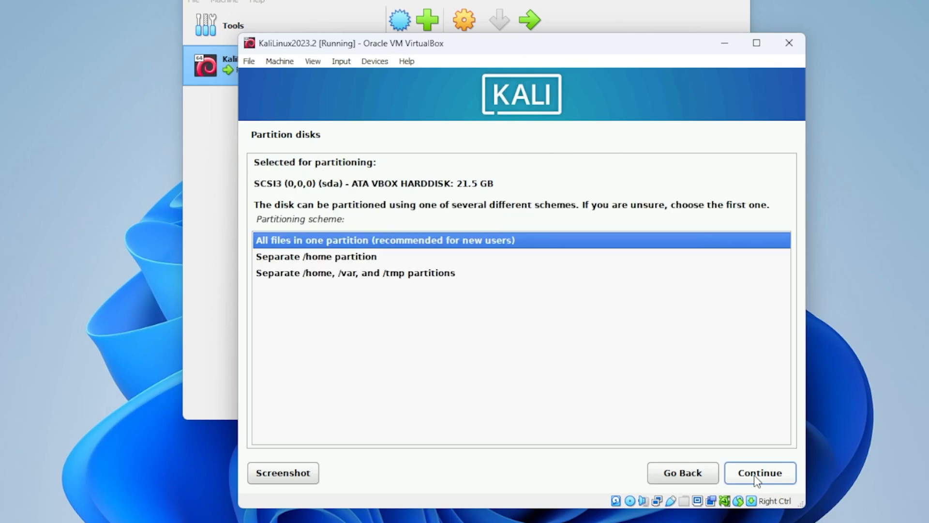
{"action": "left_click", "coordinate": [760, 473]}
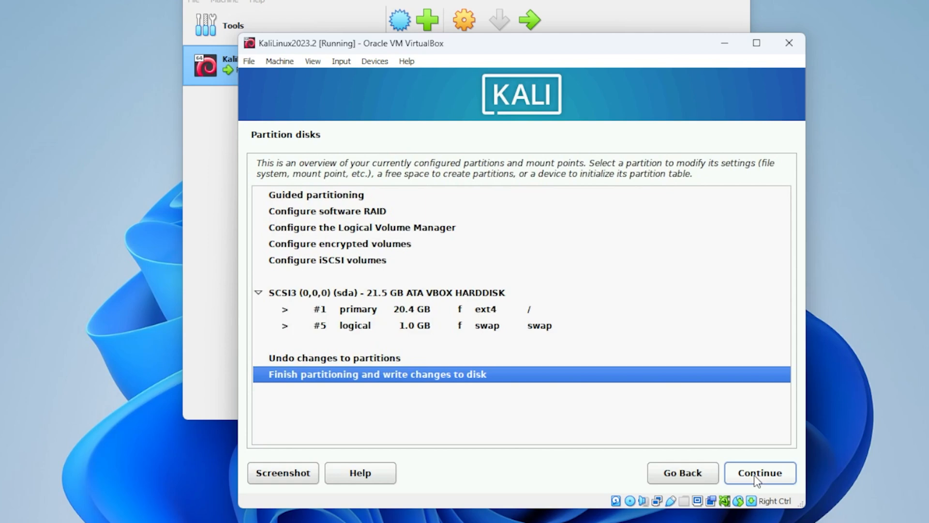
{"action": "left_click", "coordinate": [760, 472]}
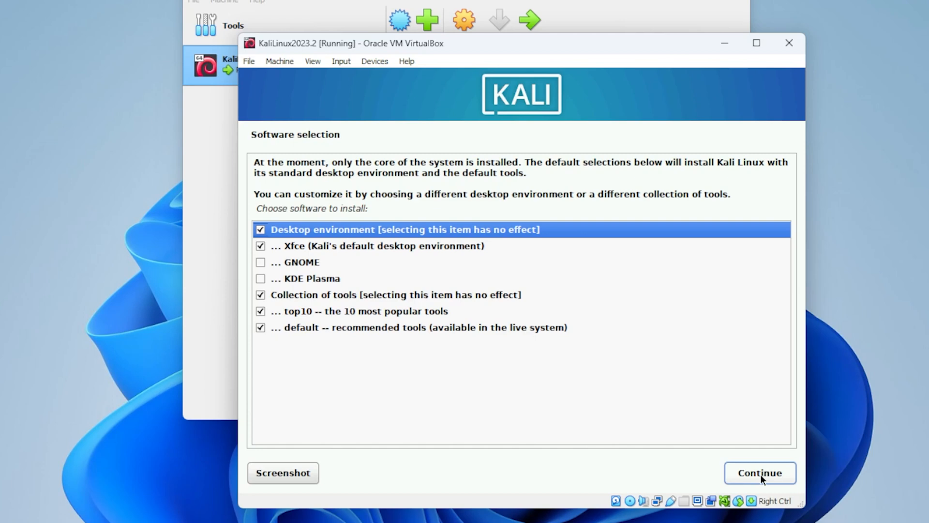
- Install the default Xfce desktop and tools, put GRUB on /dev/sda, and reboot
{"action": "left_click", "coordinate": [760, 472]}
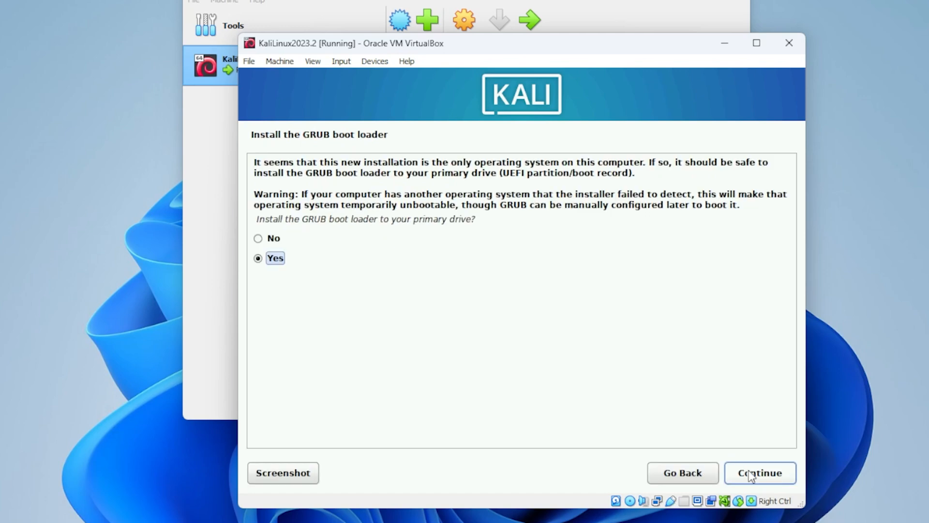
{"action": "left_click", "coordinate": [760, 472]}
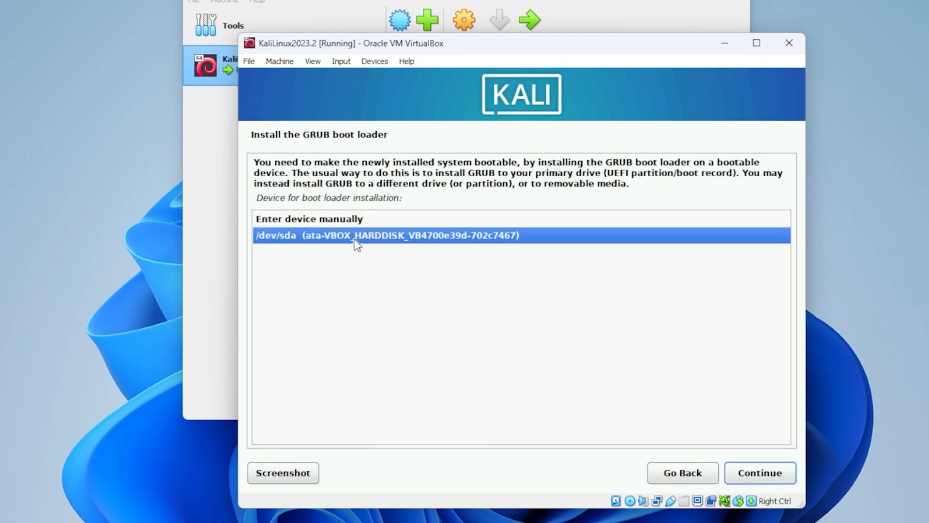
{"action": "left_click", "coordinate": [760, 473]}
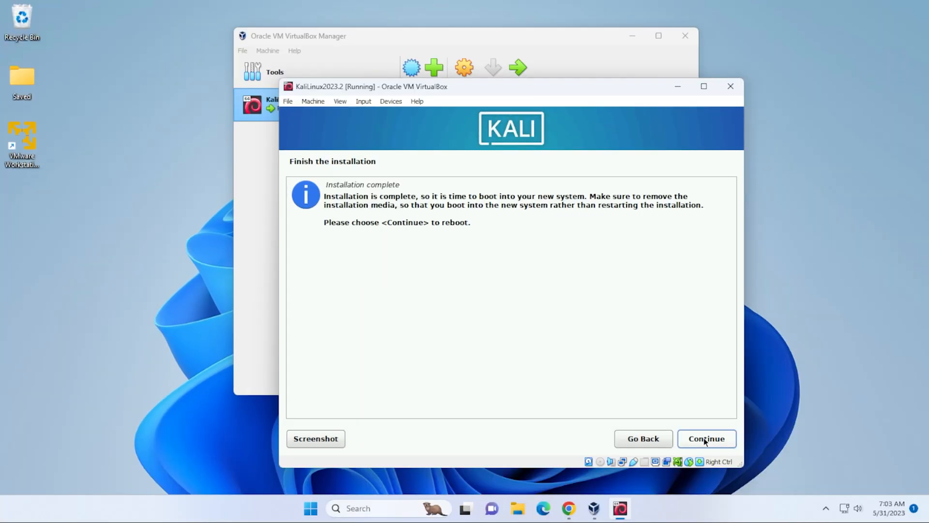
{"action": "left_click", "coordinate": [706, 439]}
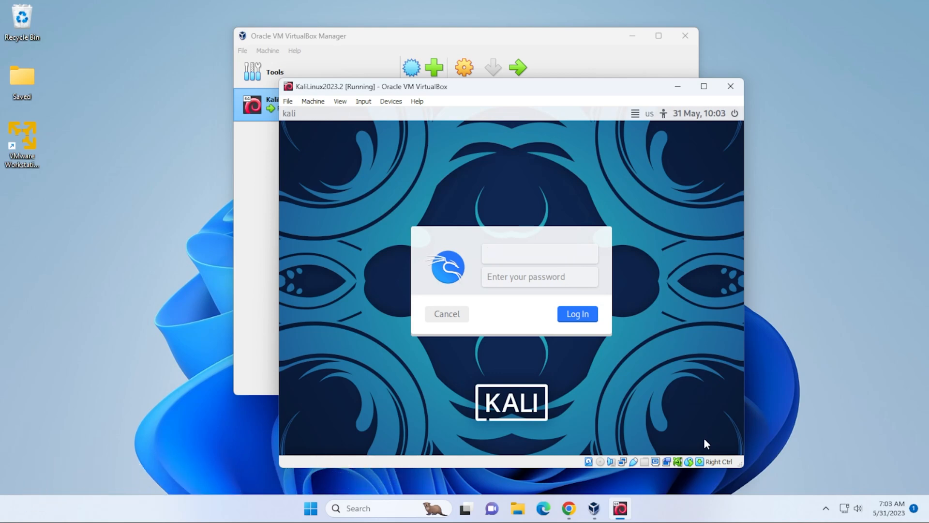
- Sign in to Kali as user 'geekrar' to reach the Xfce desktop
{"action": "left_click", "coordinate": [539, 253]}
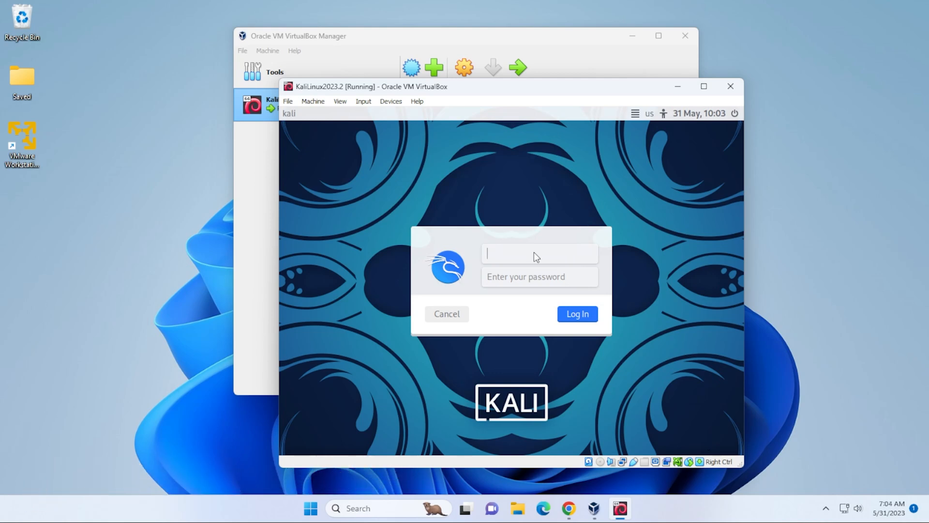
{"action": "type", "text": "geekrar"}
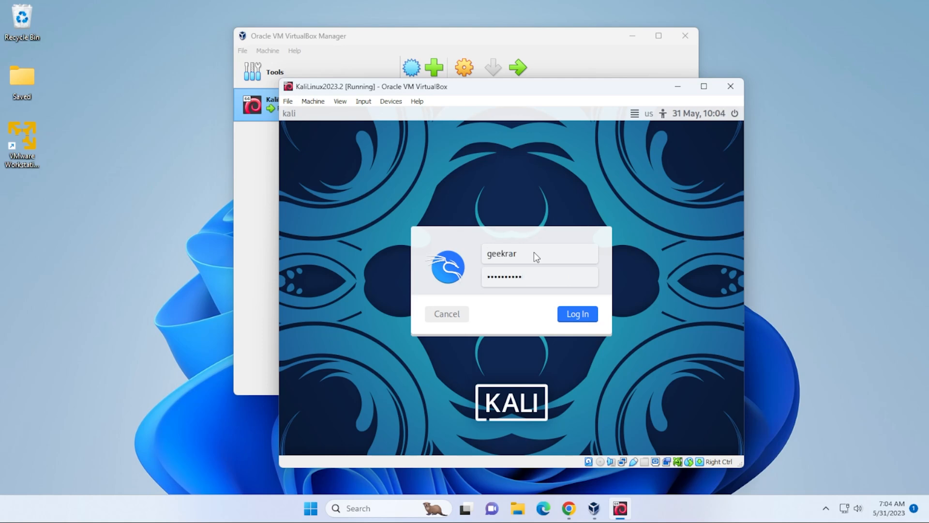
{"action": "left_click", "coordinate": [577, 313]}
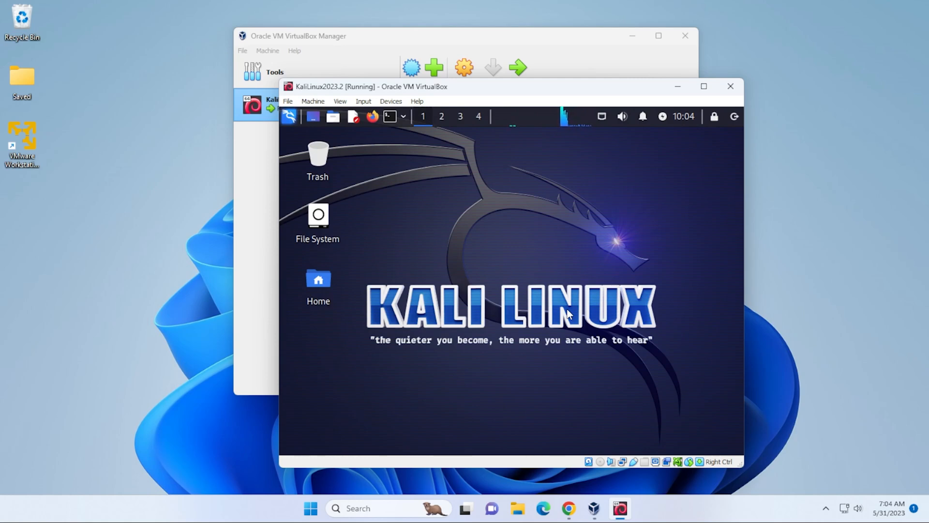
- Switch the Kali VM to full-screen mode and open the Kali applications menu
{"action": "left_click", "coordinate": [340, 101]}
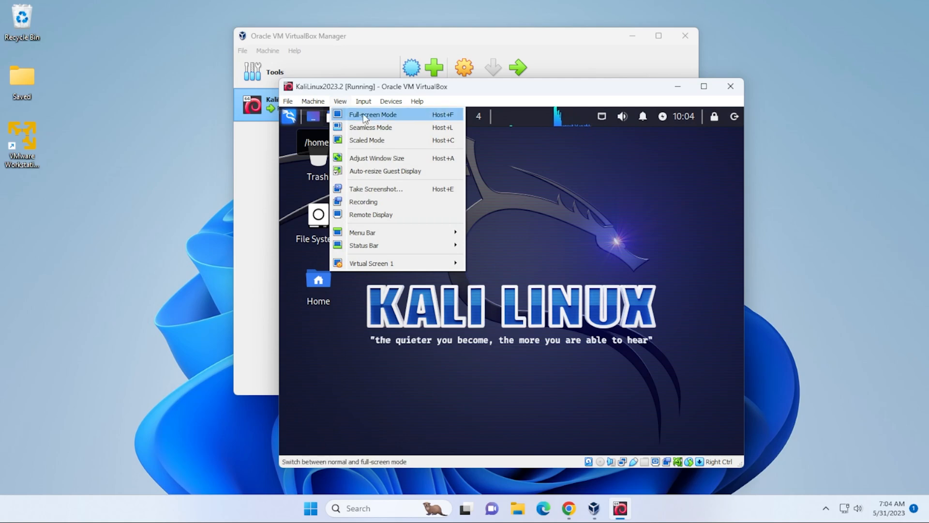
{"action": "left_click", "coordinate": [372, 114]}
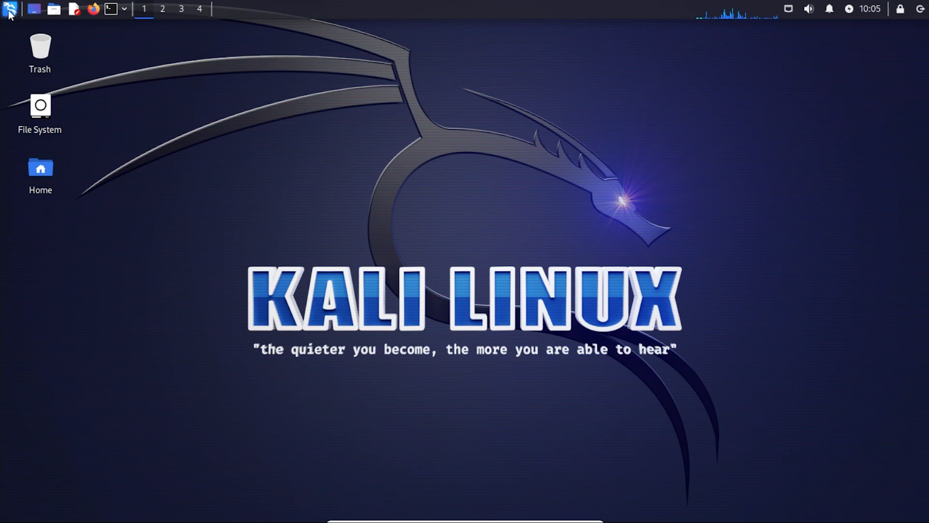
{"action": "left_click", "coordinate": [9, 9]}
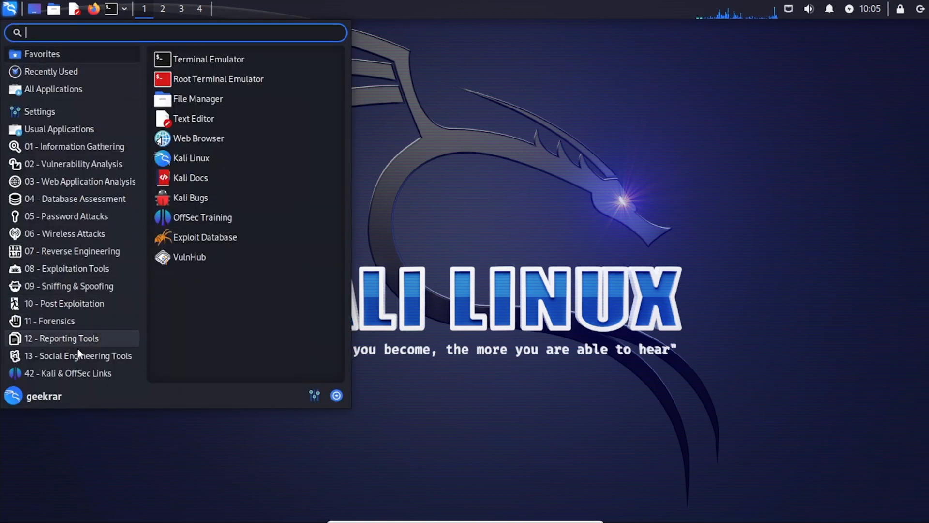